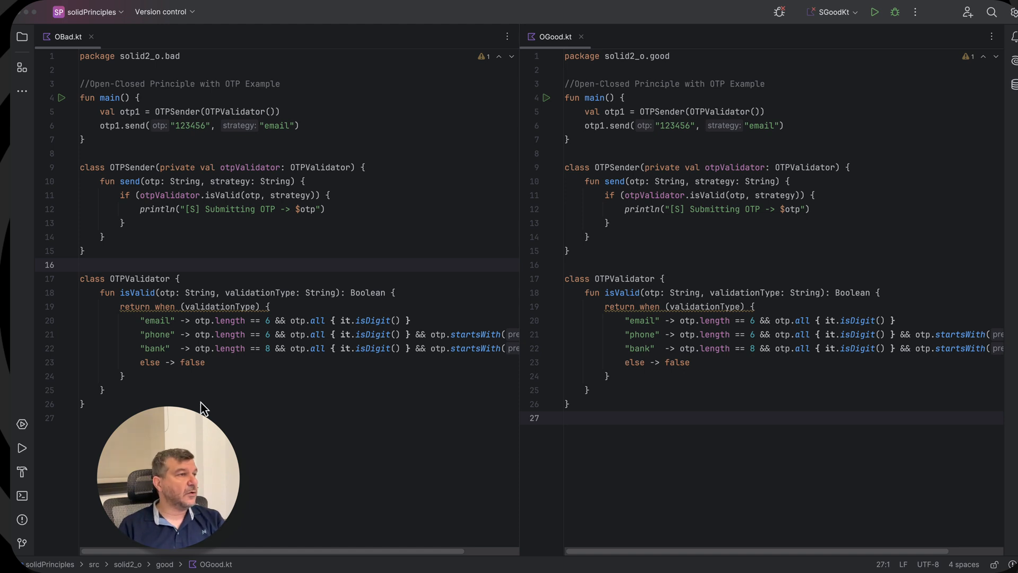
mouse_move(131, 294)
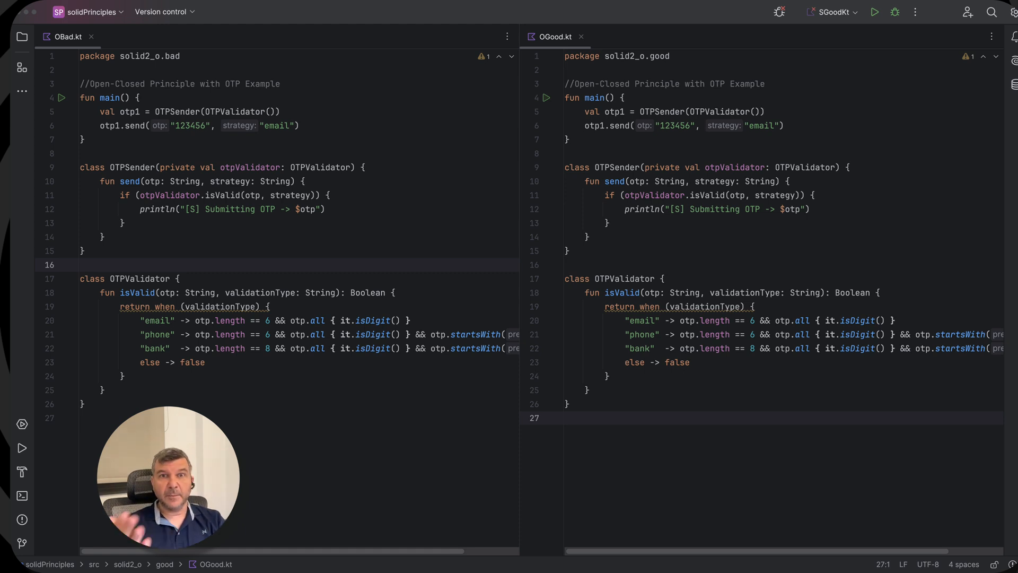
mouse_move(745, 432)
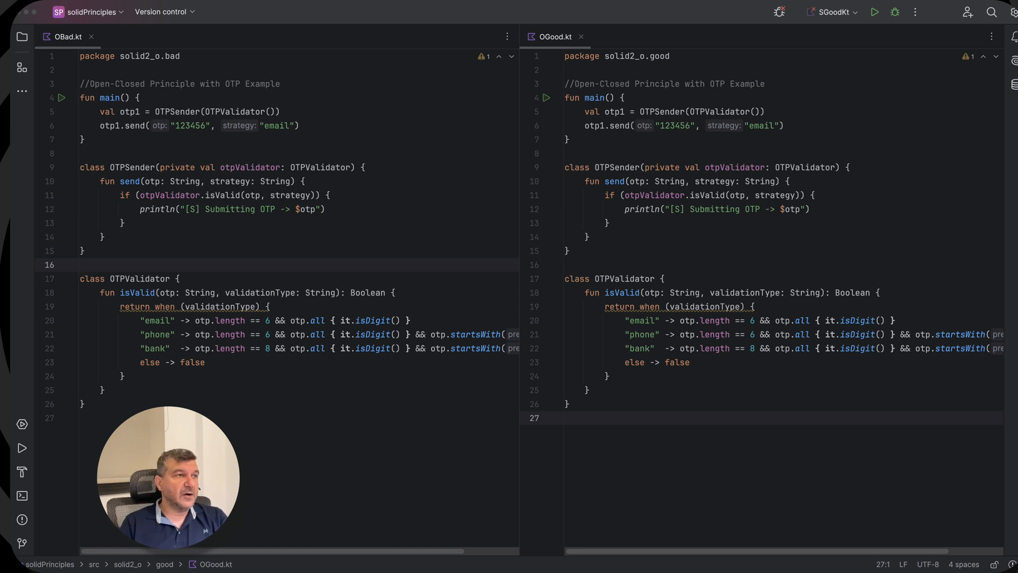
Step: Review the OTPValidator class, its "email" when-case and the strategy passed in main
click(571, 279)
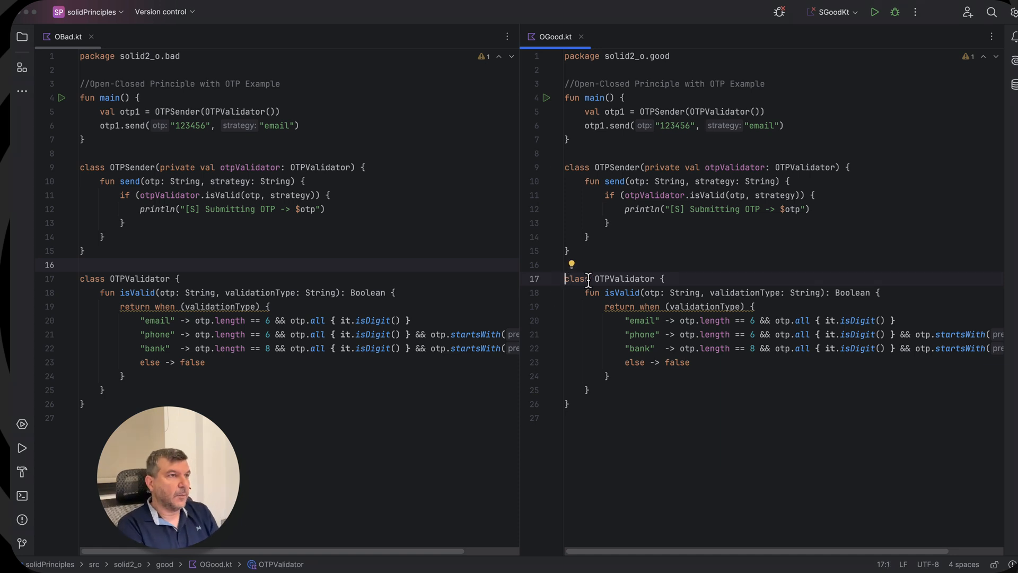
text(open)
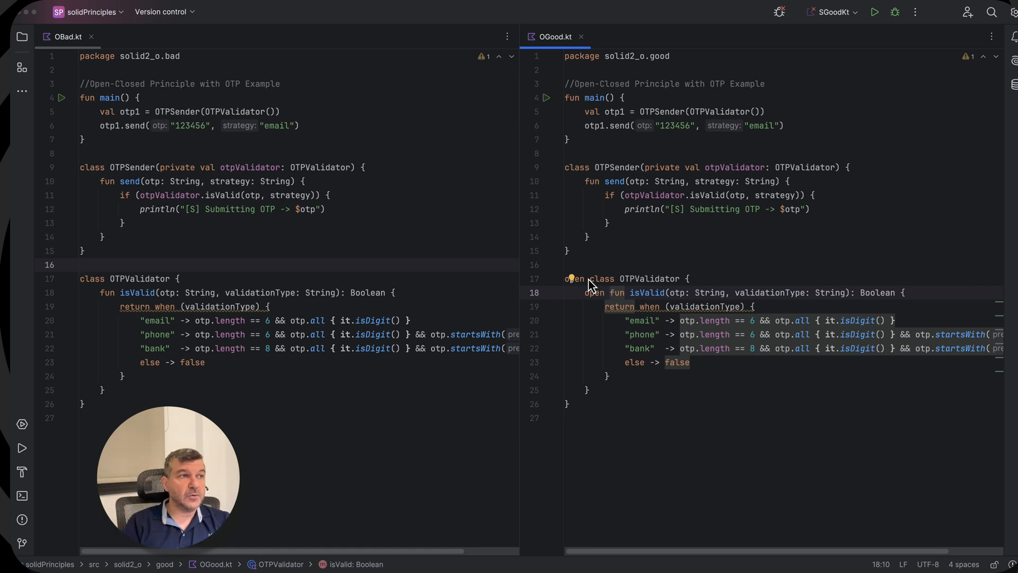
double_click(641, 320)
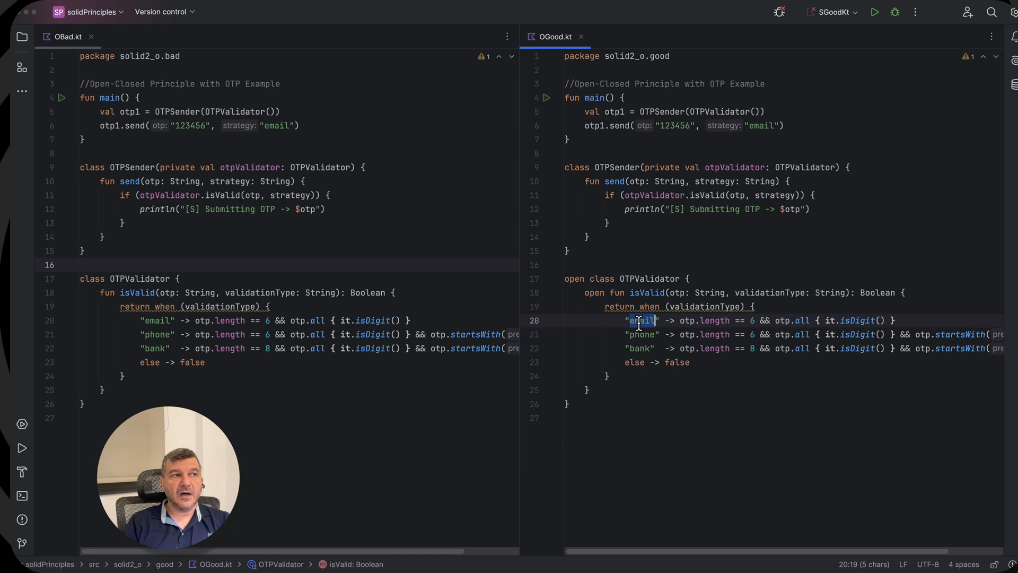
double_click(642, 334)
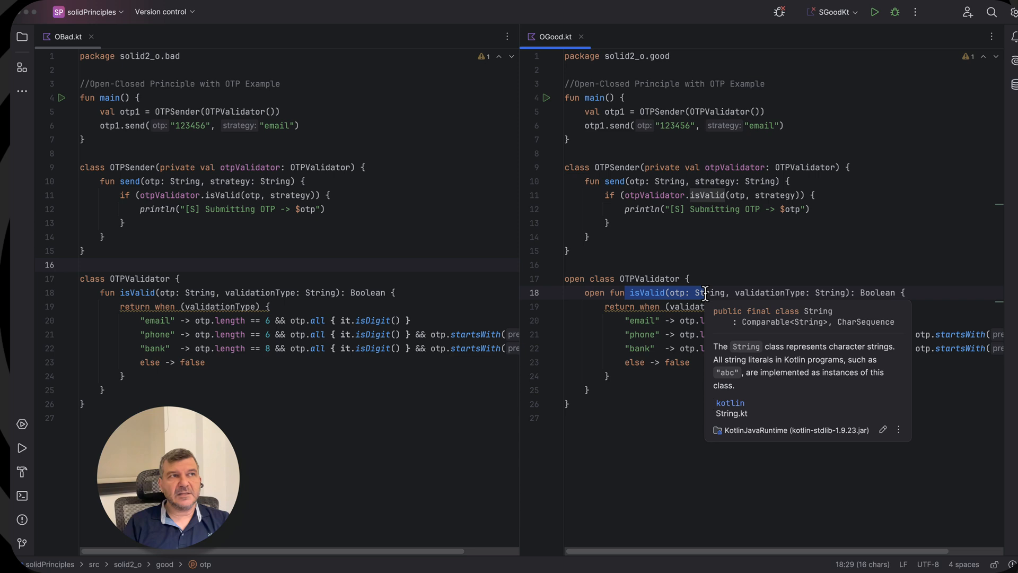
click(762, 125)
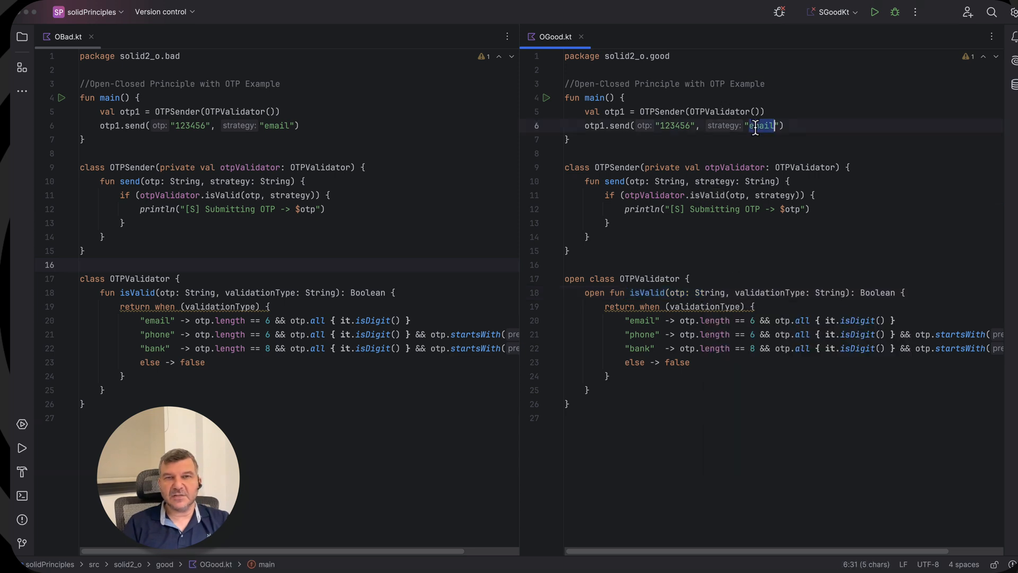
mouse_move(606, 306)
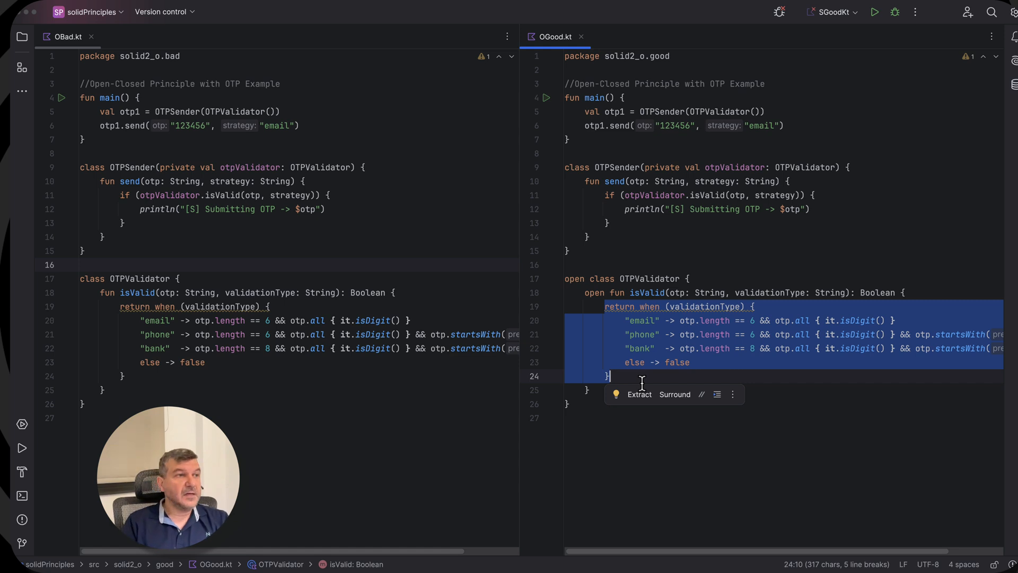
click(697, 264)
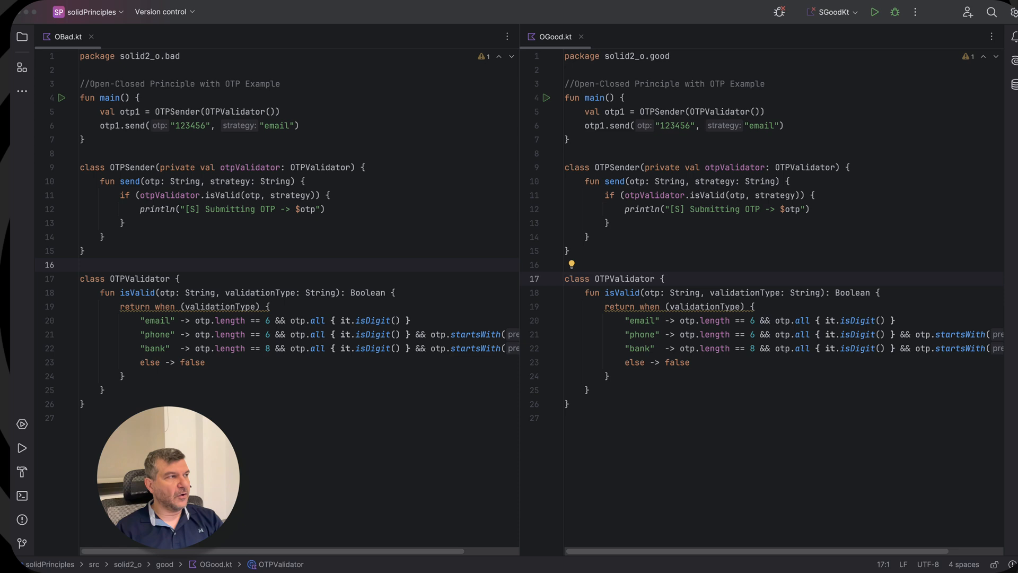
mouse_move(696, 370)
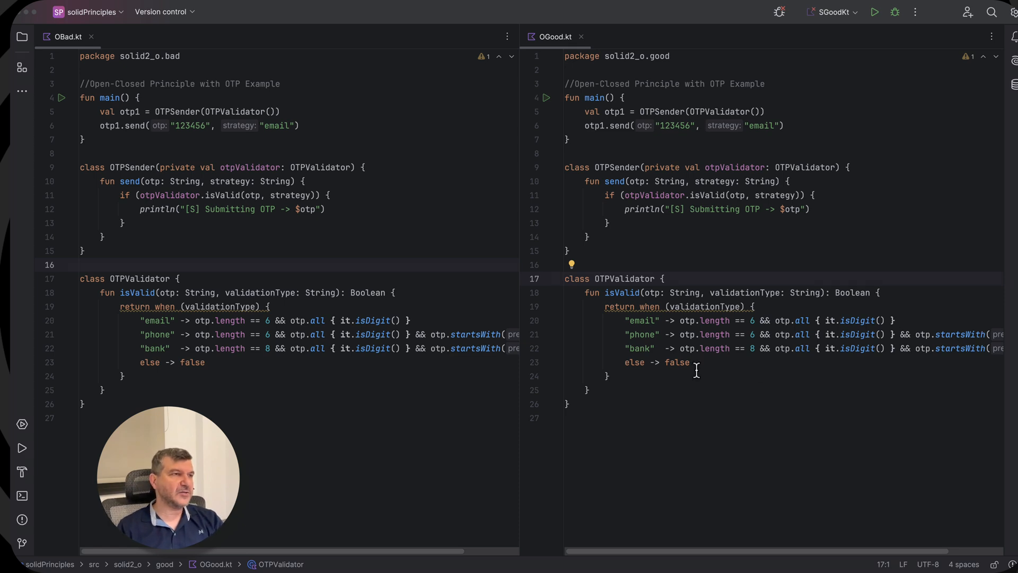
Step: Replace OTPValidator's class keyword with interface and strip the isValid body, keeping it commented
double_click(576, 279)
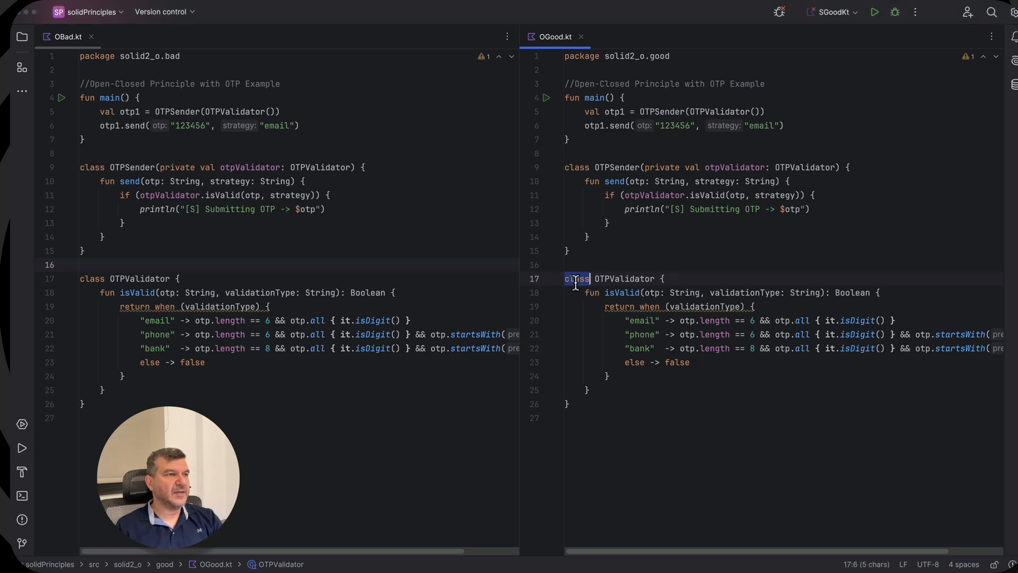
text(interface)
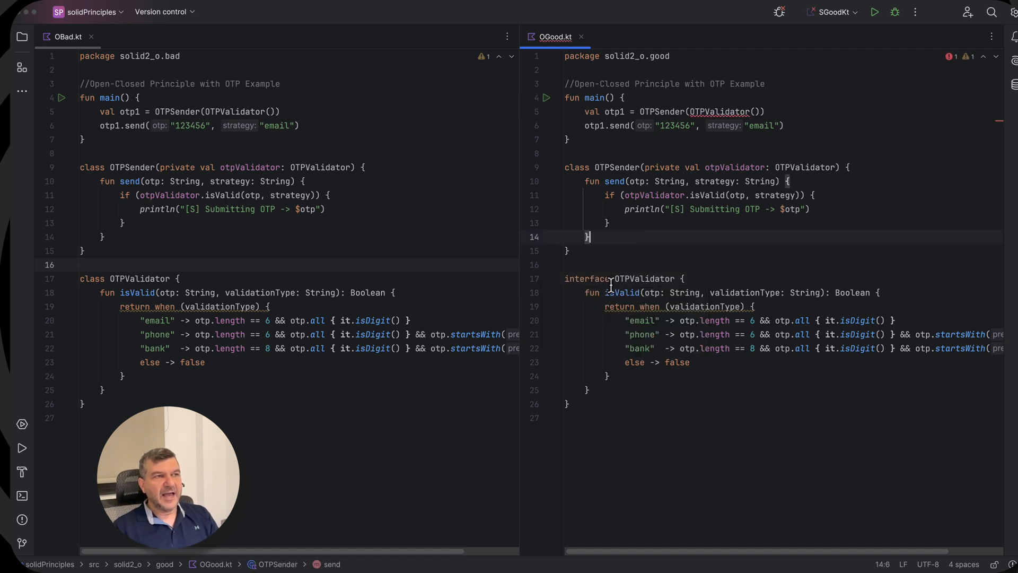
mouse_move(590, 293)
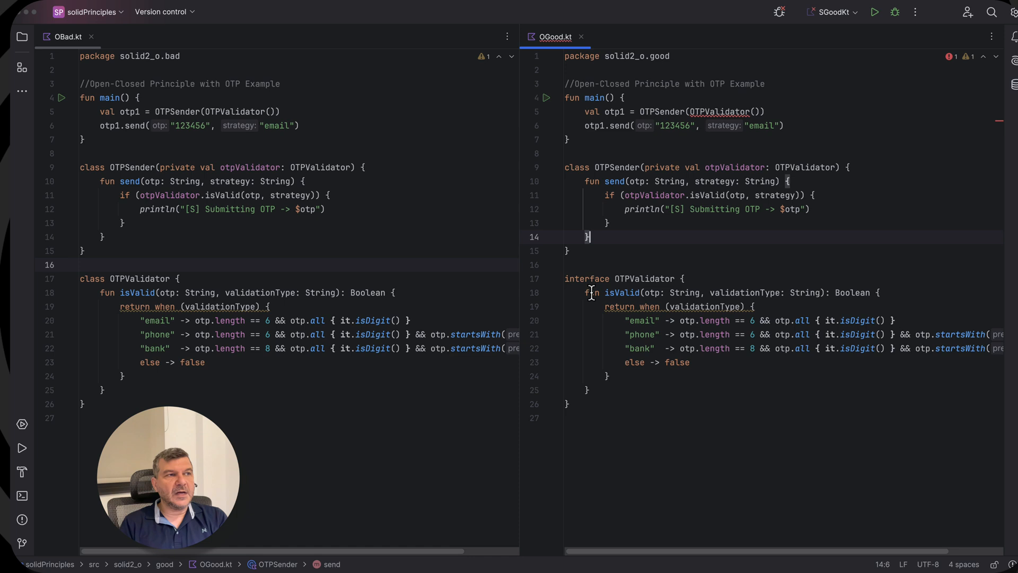
double_click(642, 320)
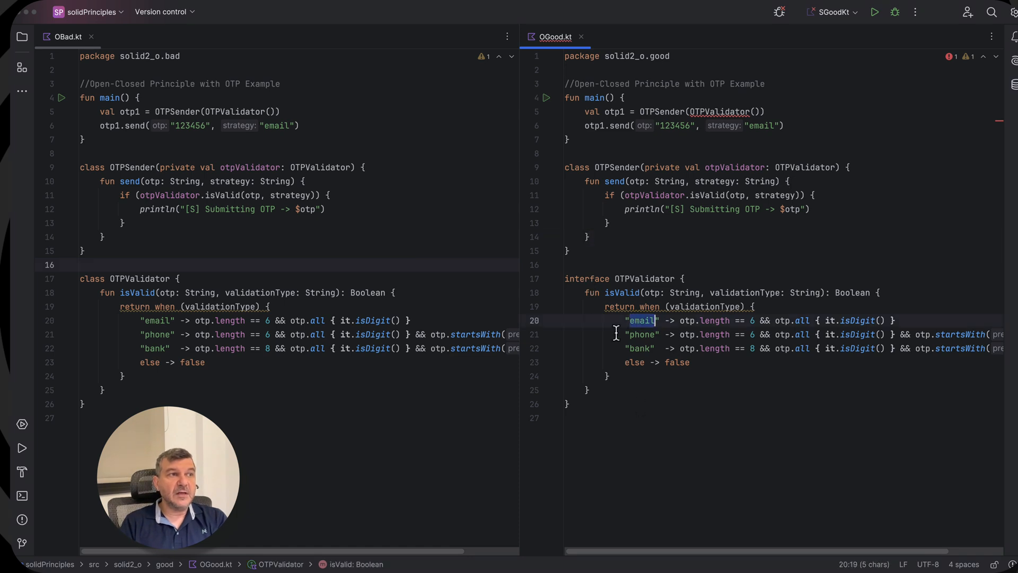
click(722, 293)
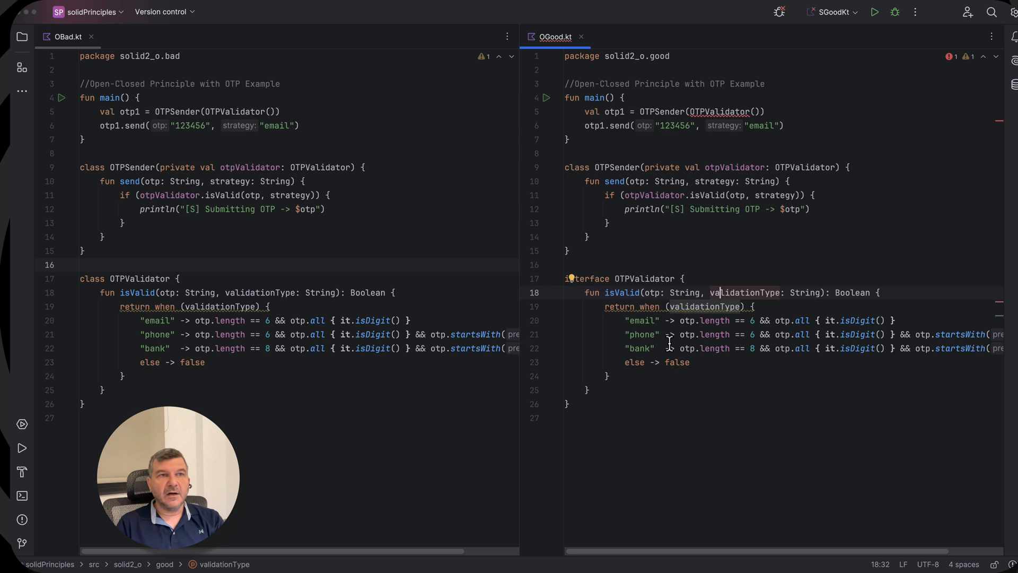
mouse_move(587, 293)
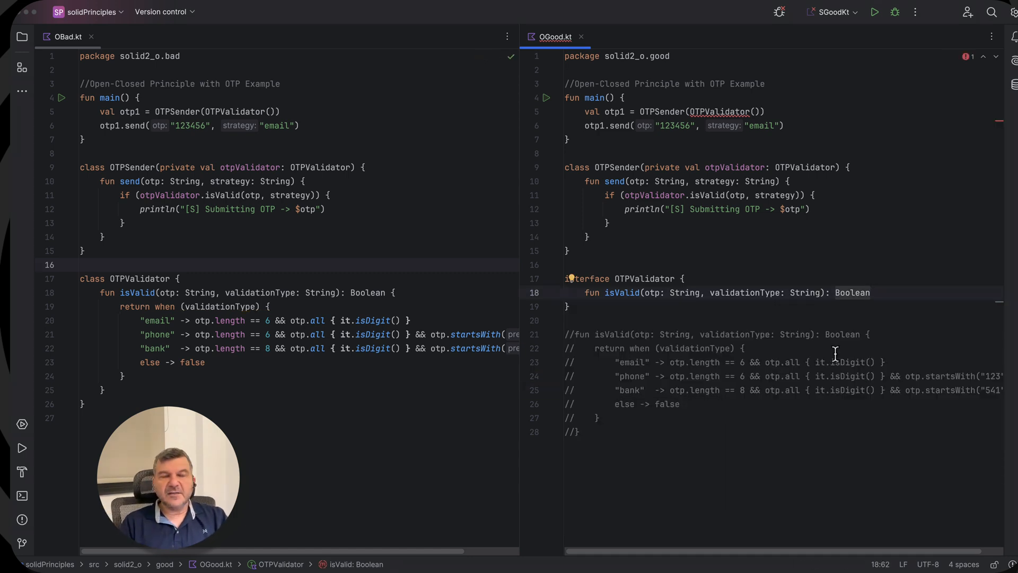
click(870, 293)
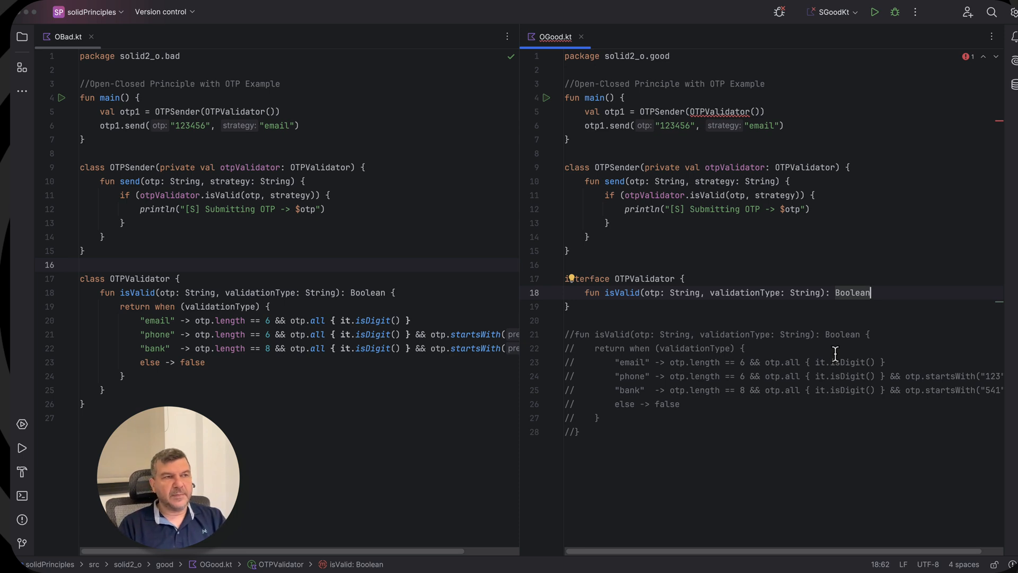
click(565, 265)
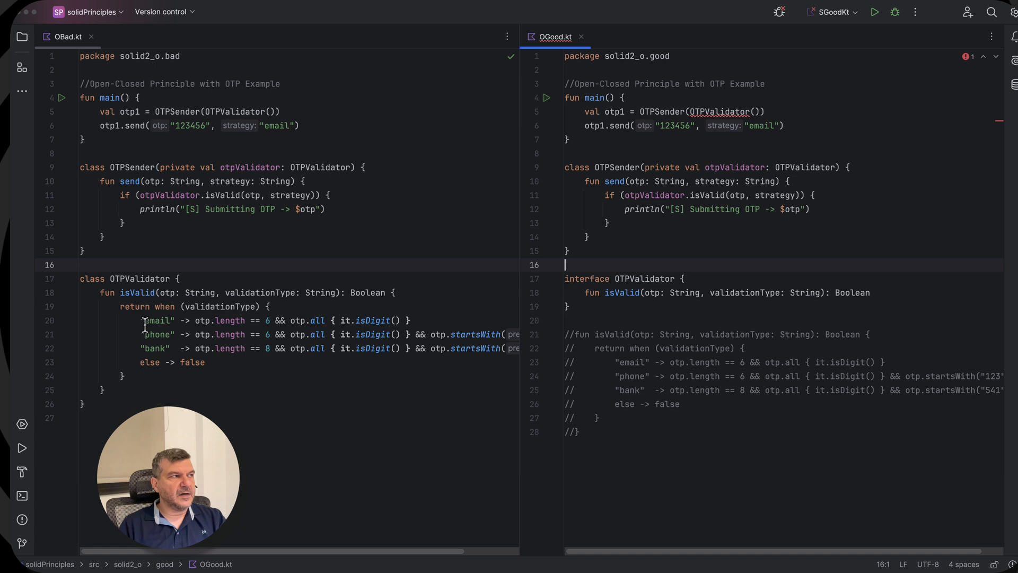
mouse_move(153, 315)
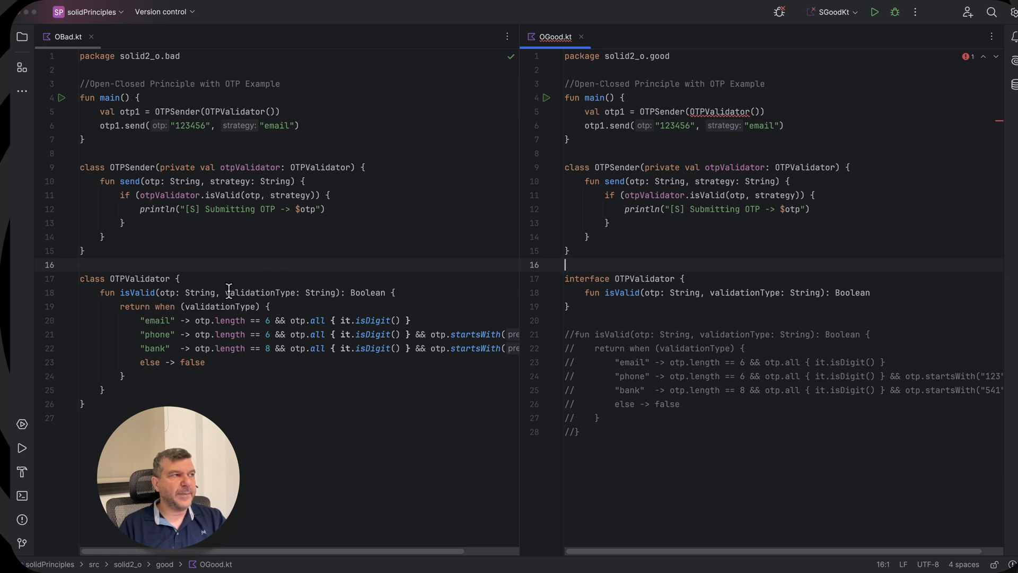
double_click(260, 293)
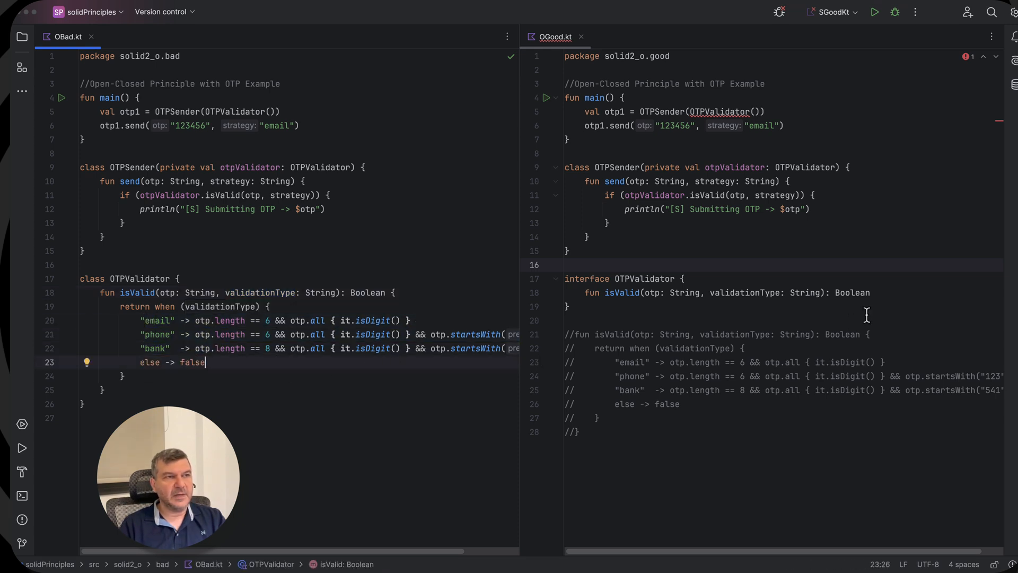
mouse_move(759, 293)
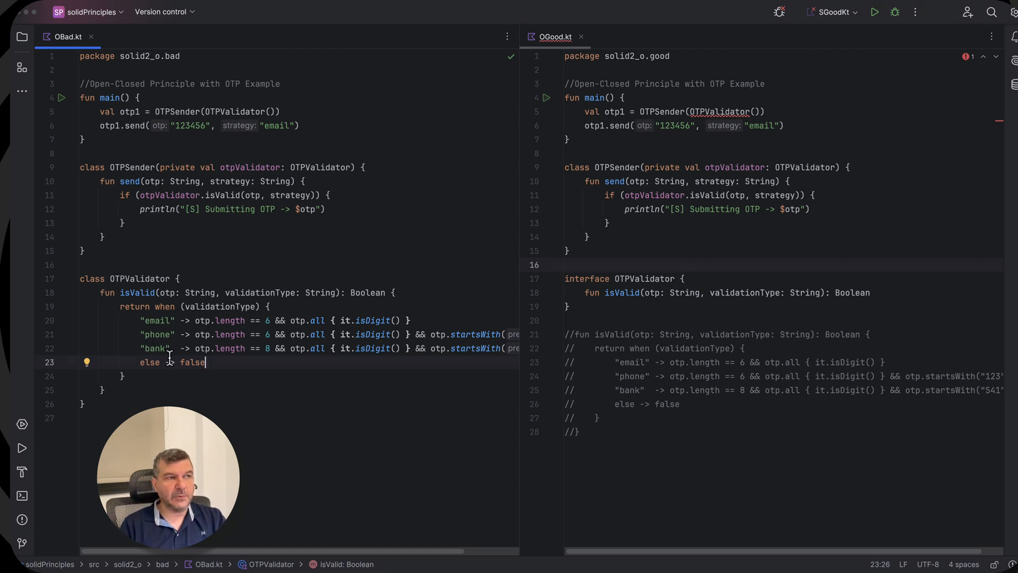
click(671, 321)
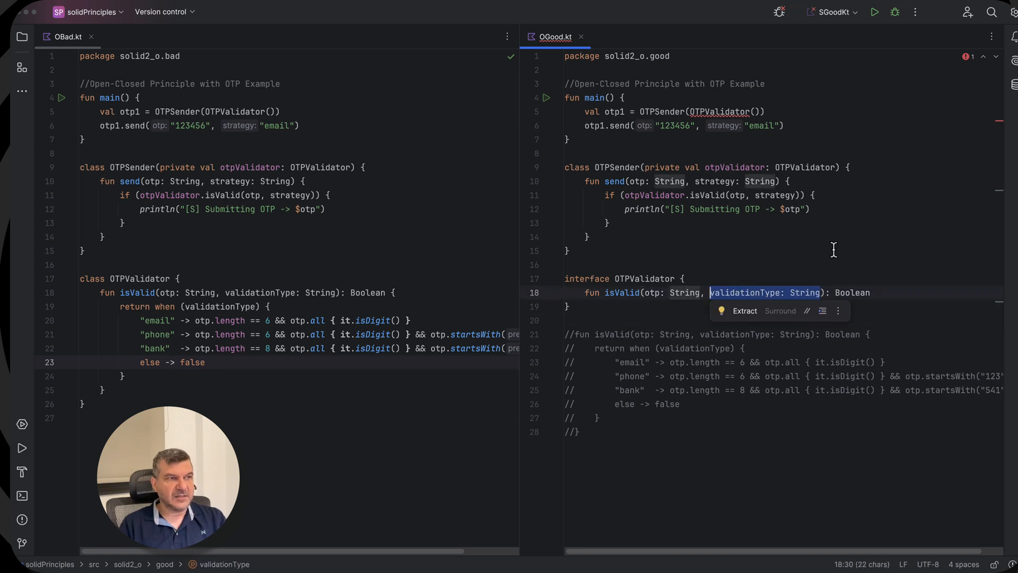
Step: Drop validationType from isValid and begin the OTPEmailValidator : OTPValidator class
key(Backspace)
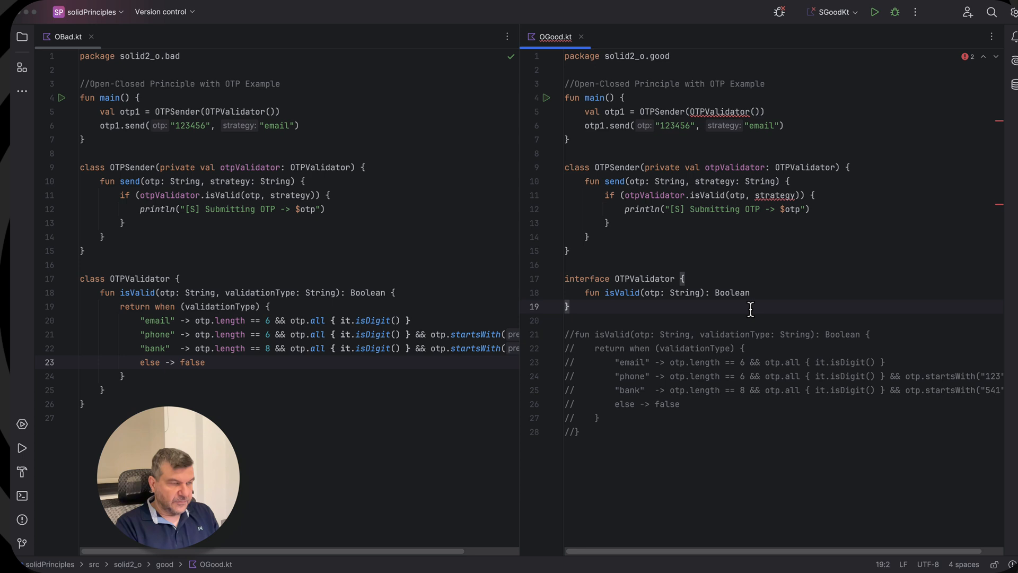
text(cl)
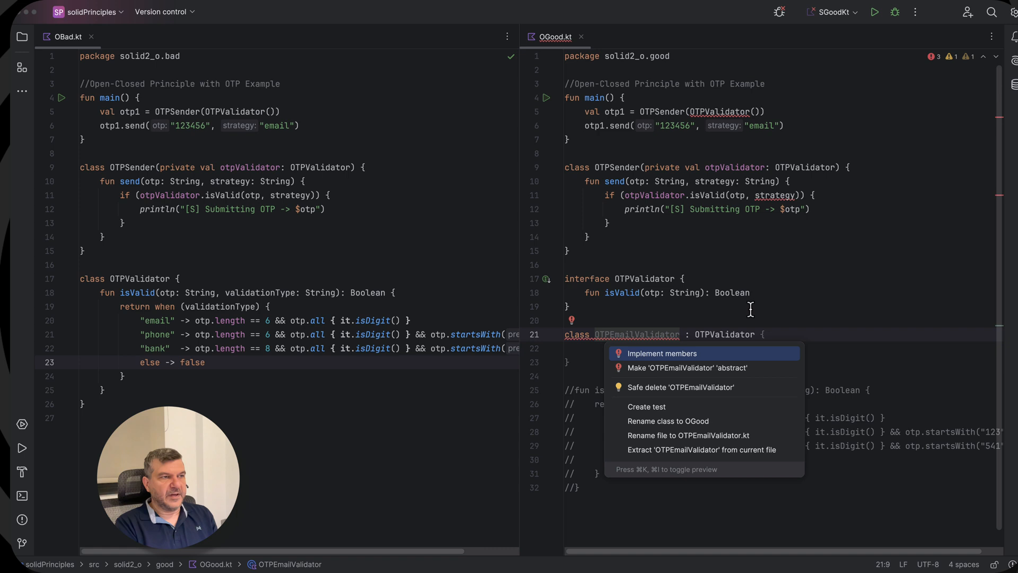
Step: Override isValid in OTPEmailValidator returning otp.length == 6 && otp.all { it.isDigit() }
click(661, 354)
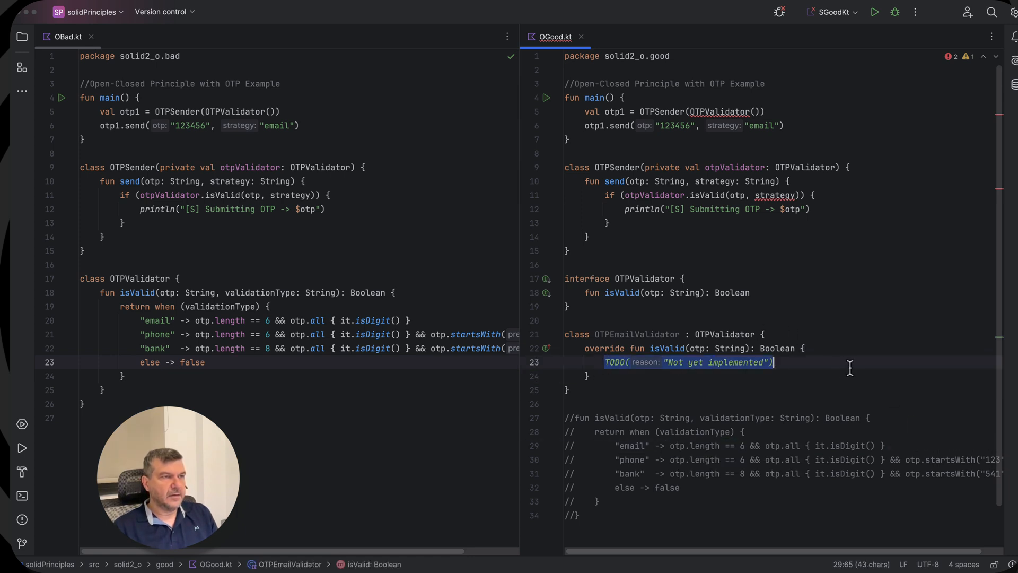
text(return)
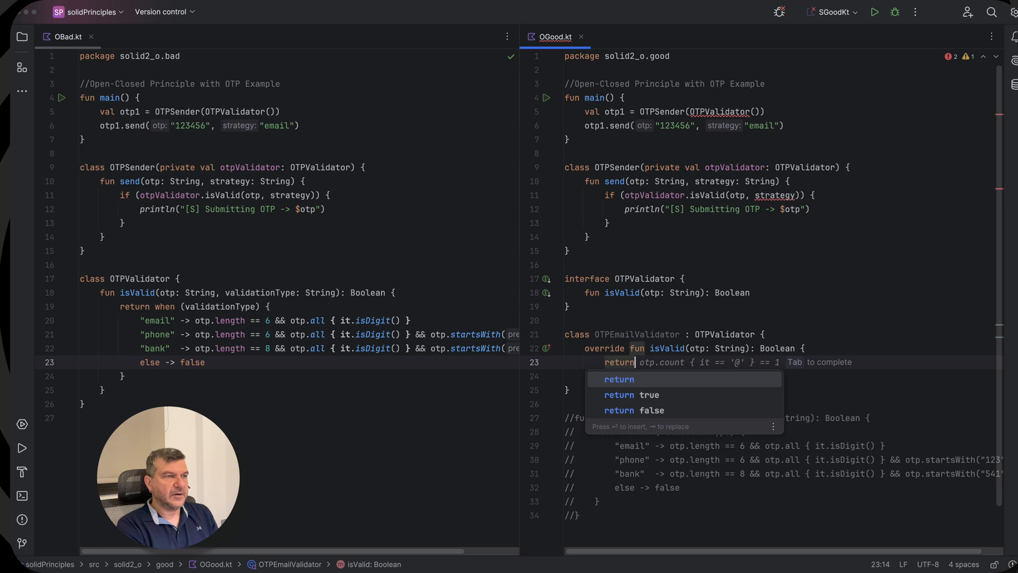
text(otp.length == 6 && otp.all { it.isDigit() })
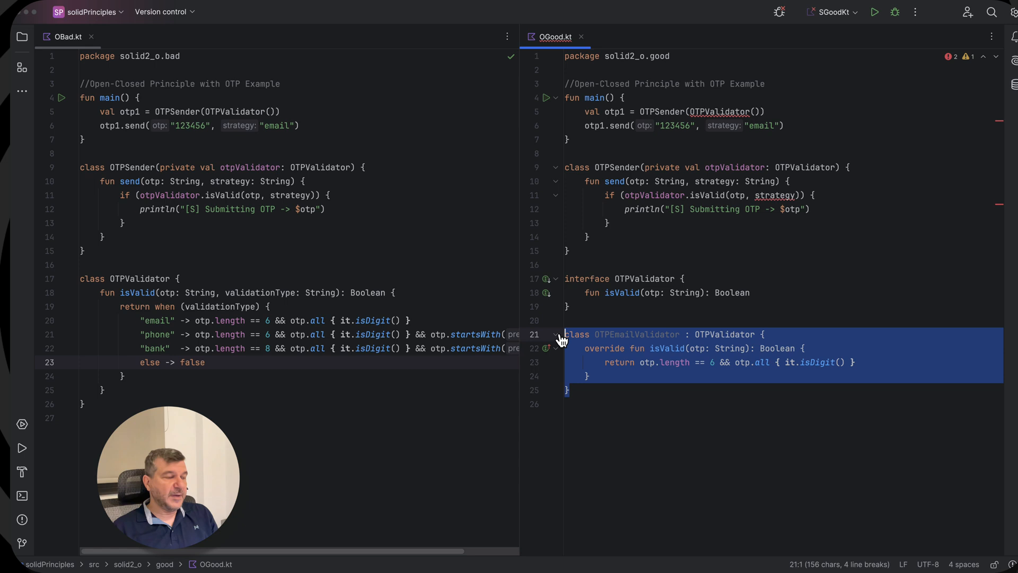
click(733, 390)
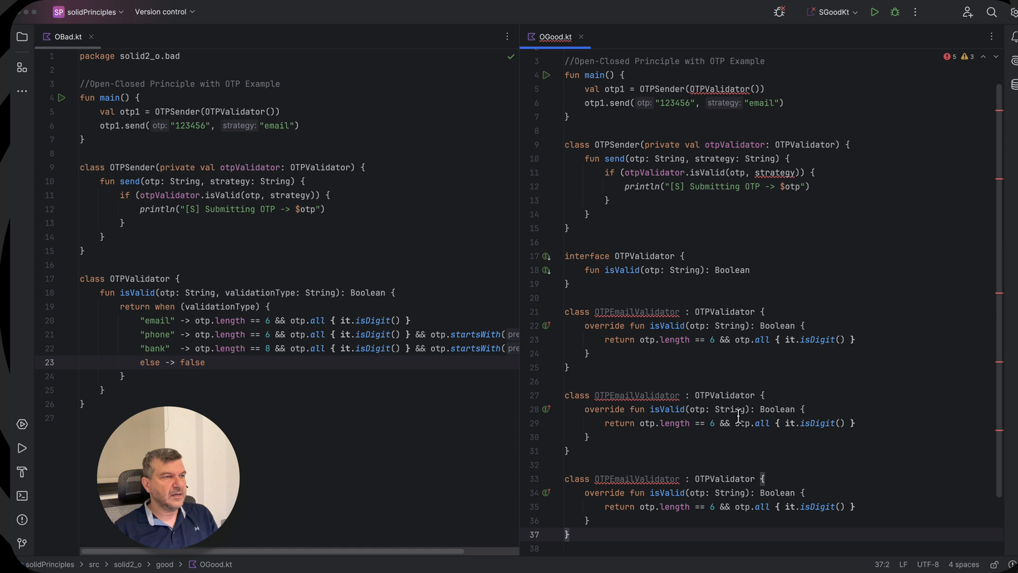
Step: Rename the duplicates to OTPPhoneValidator and OTPBankValidator with phone-prefix and bank rules
double_click(621, 394)
text(Phone)
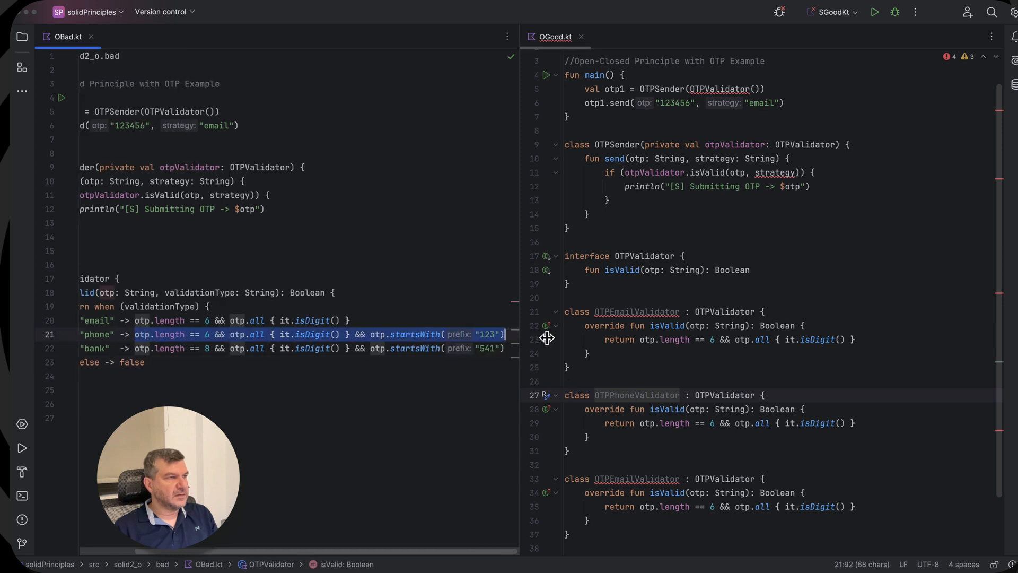
click(646, 428)
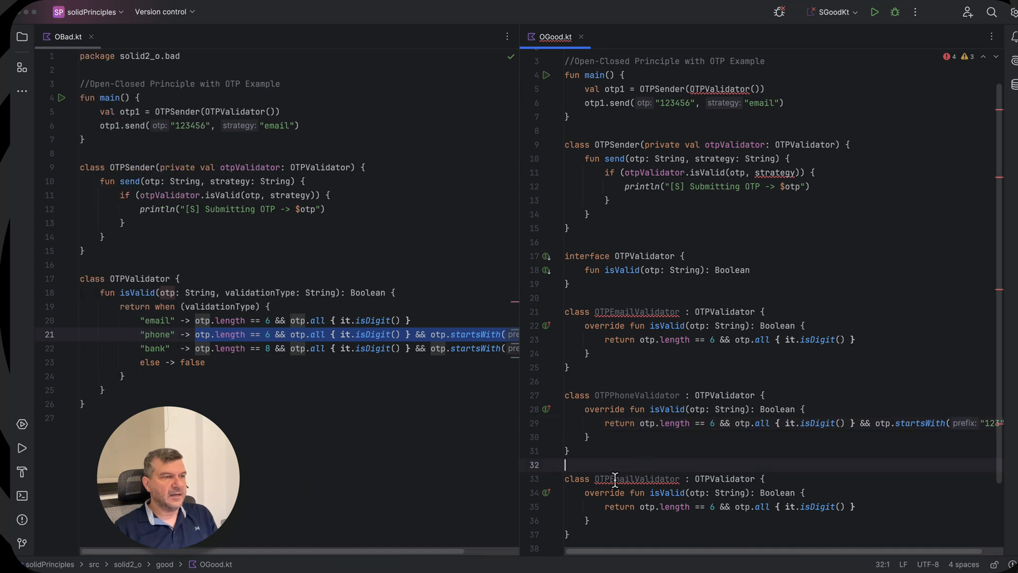
scroll(up, 3)
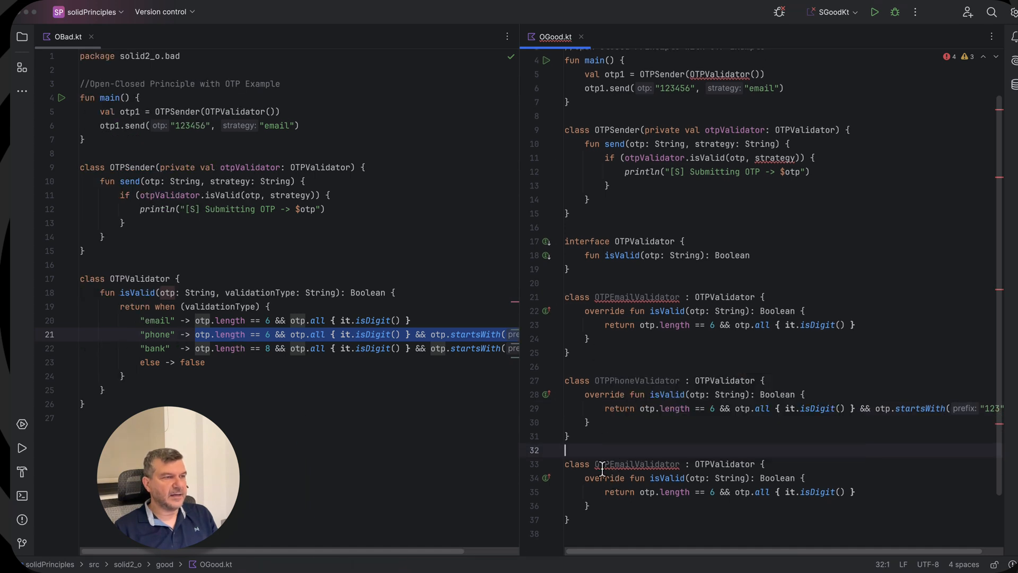
double_click(612, 464)
text(Bank)
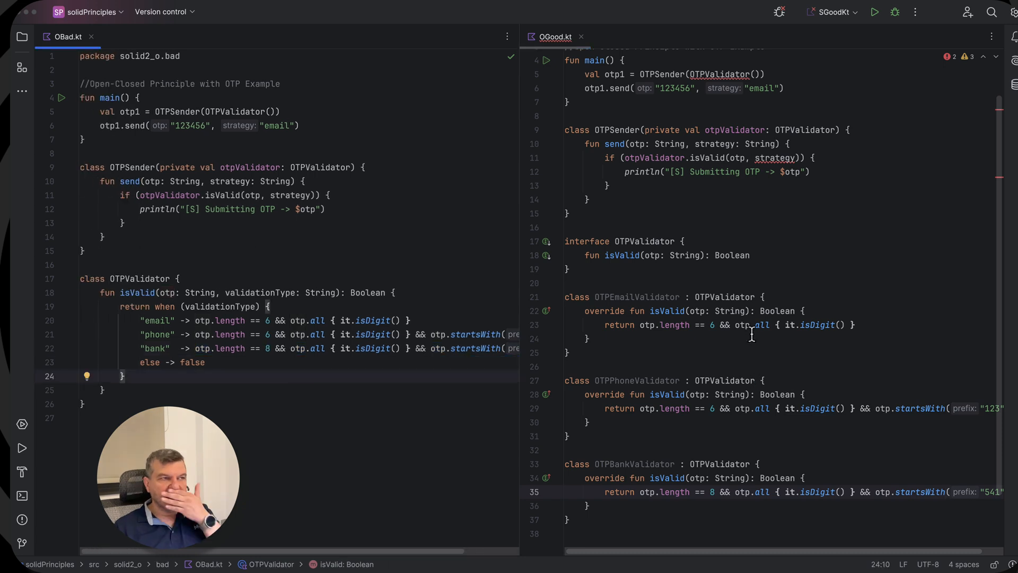
click(765, 227)
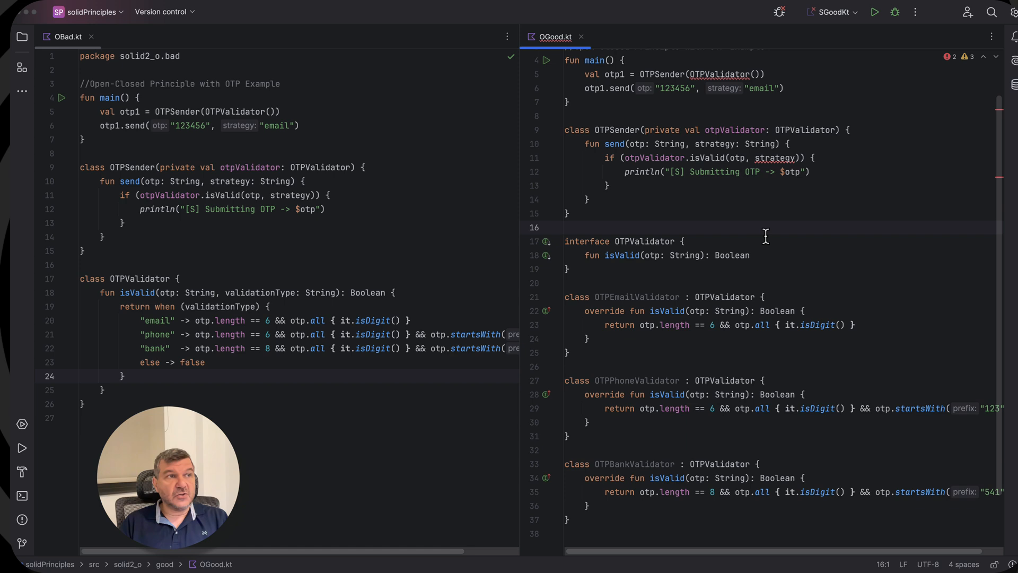
scroll(down, 3)
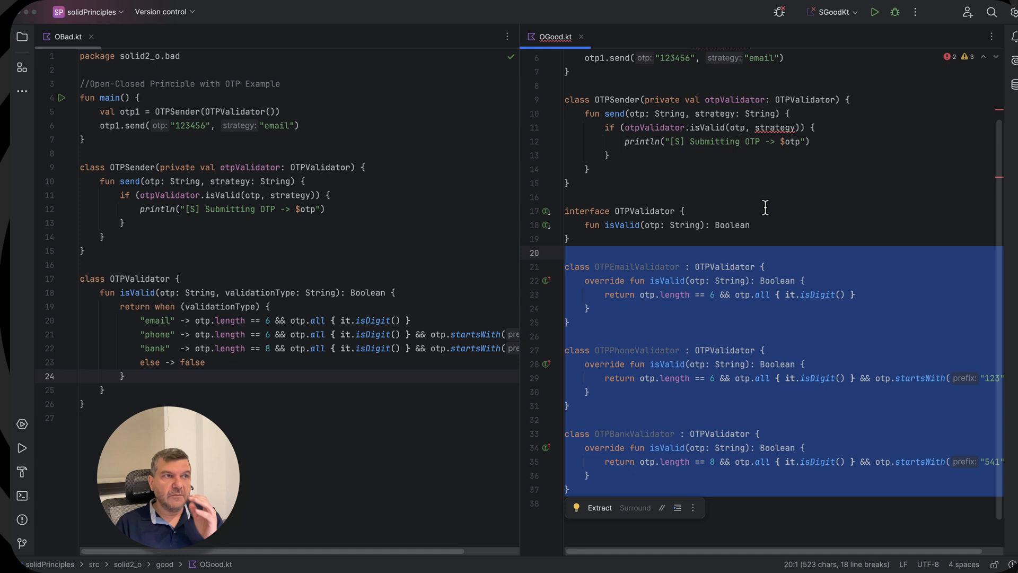
click(766, 197)
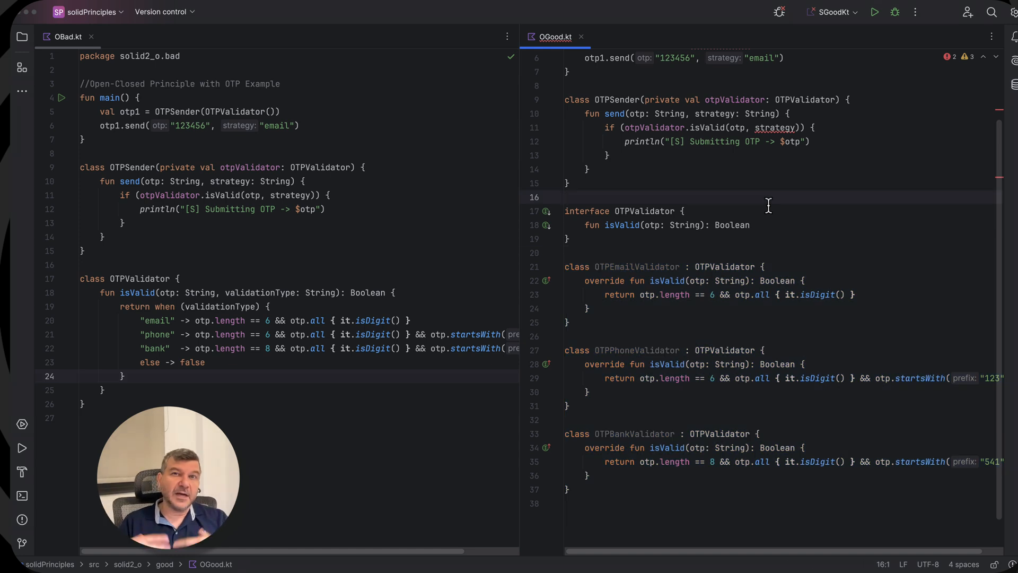
scroll(up, 3)
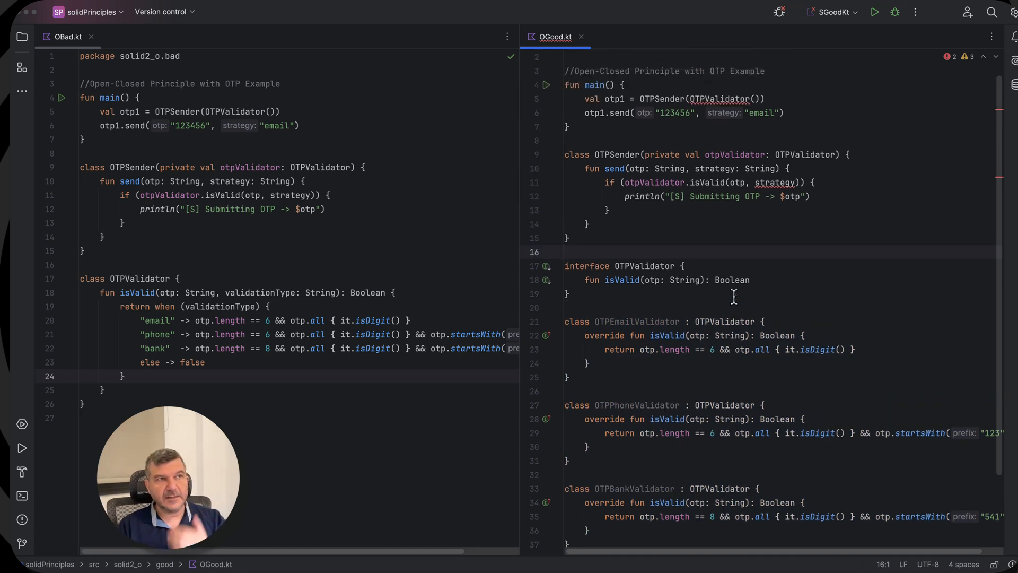
scroll(up, 3)
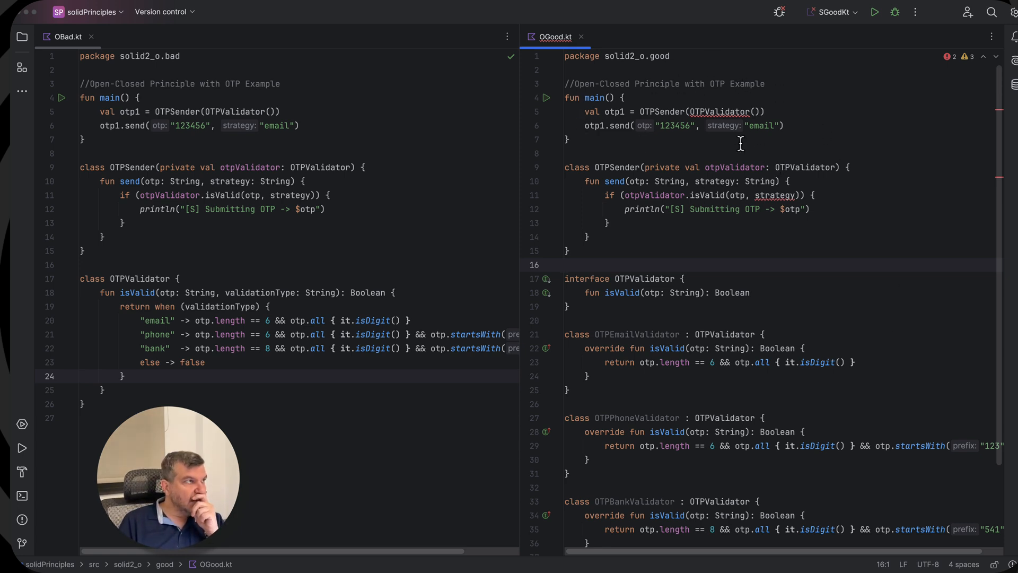
mouse_move(724, 167)
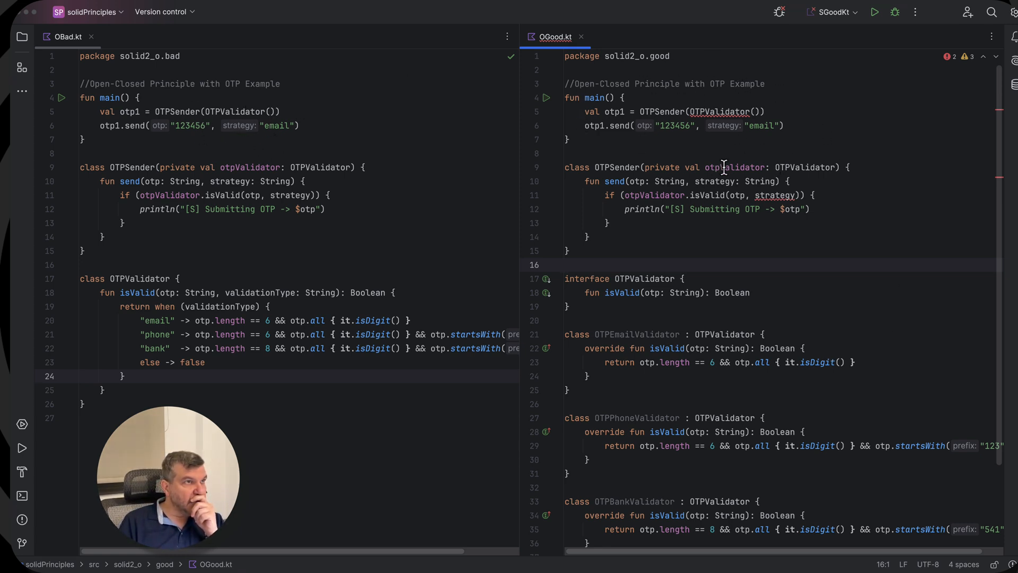
double_click(721, 111)
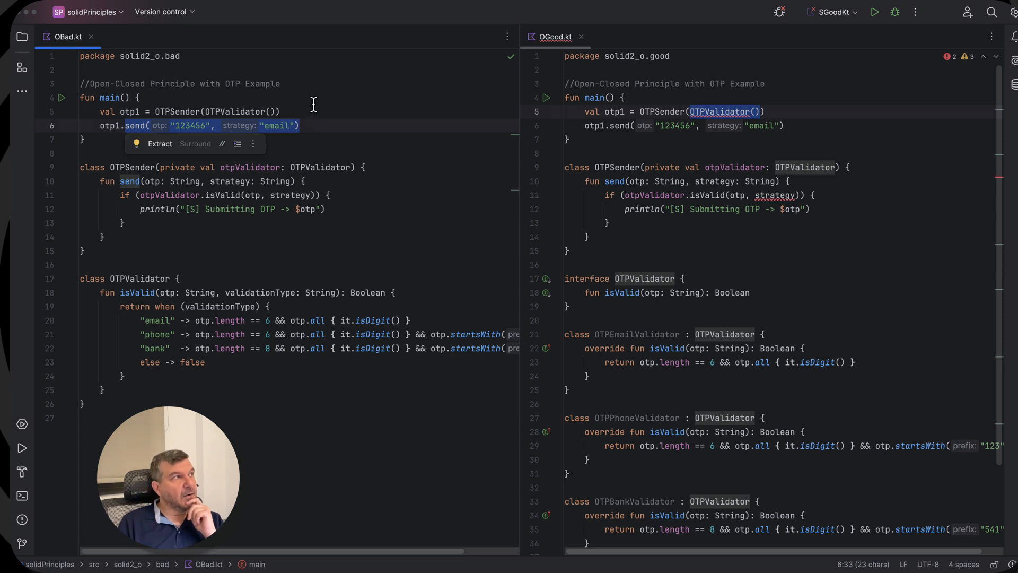
Step: Remove OTPValidator() from OTPSender() in main and delete the constructor's otpValidator parameter
click(135, 125)
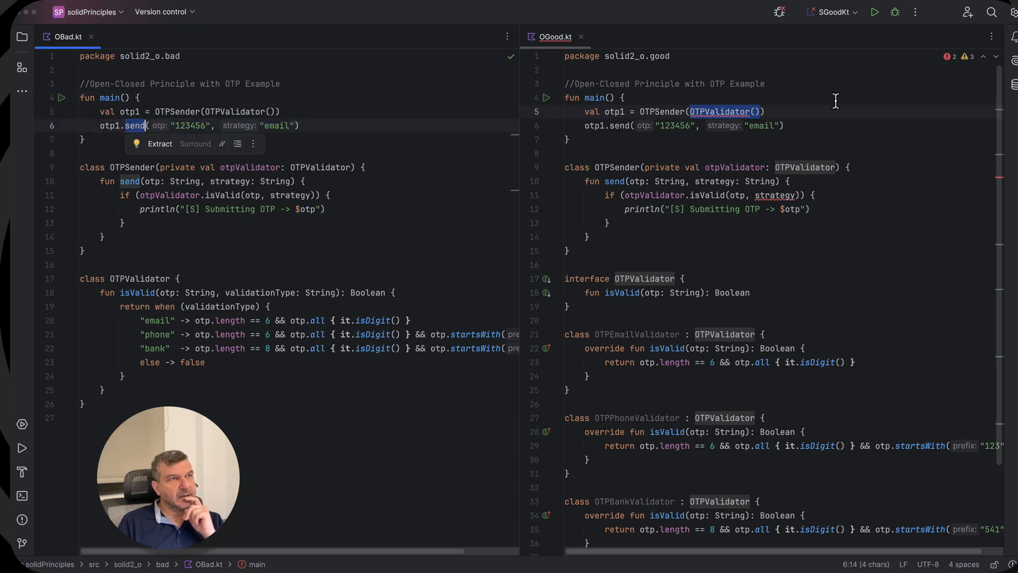
click(691, 111)
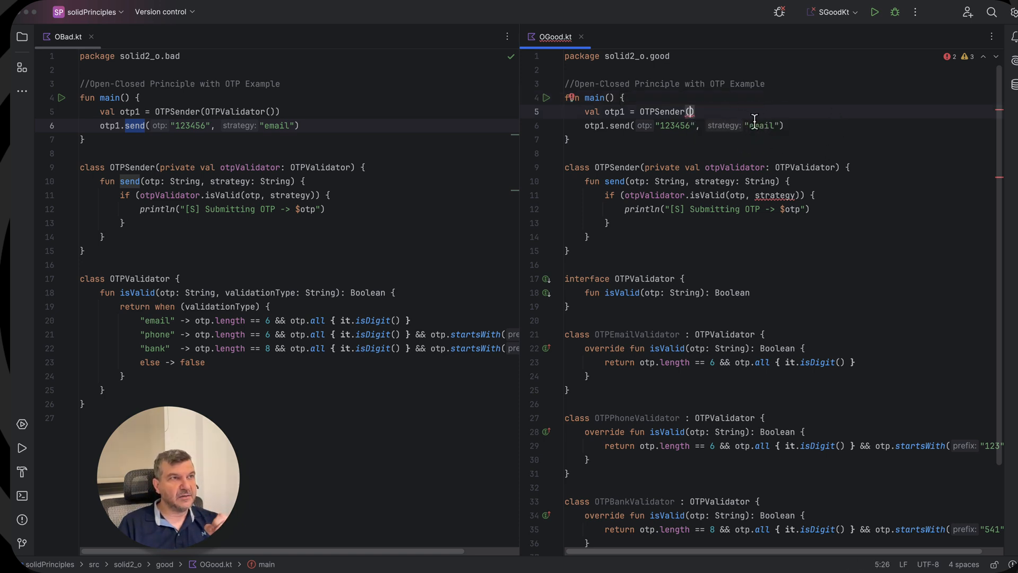
mouse_move(737, 128)
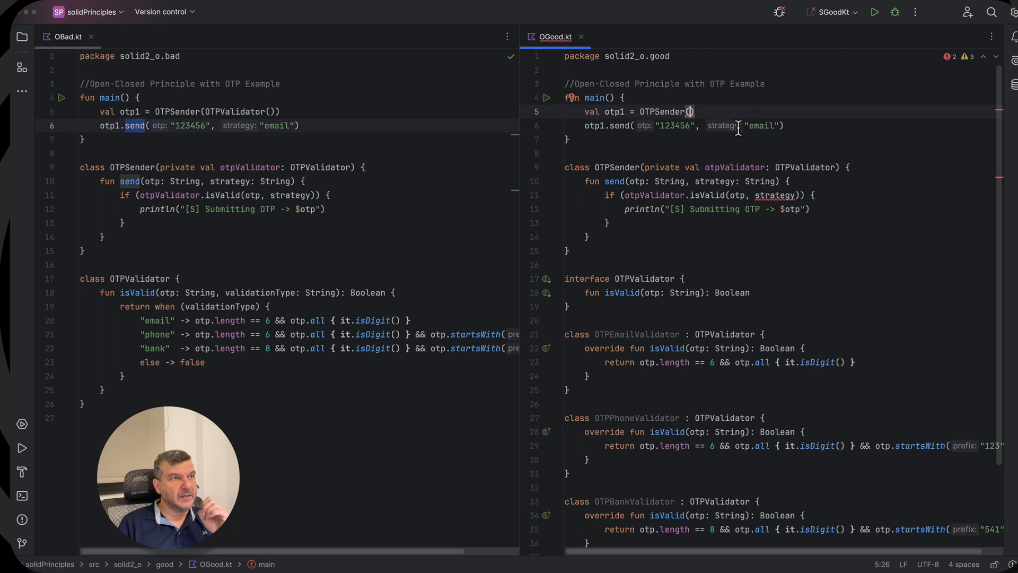
double_click(763, 125)
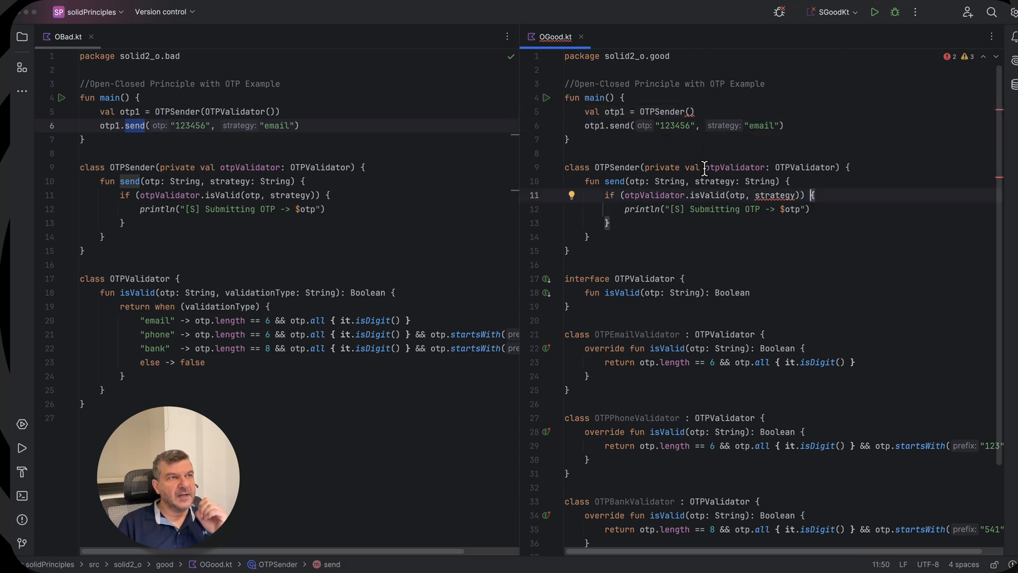
double_click(734, 167)
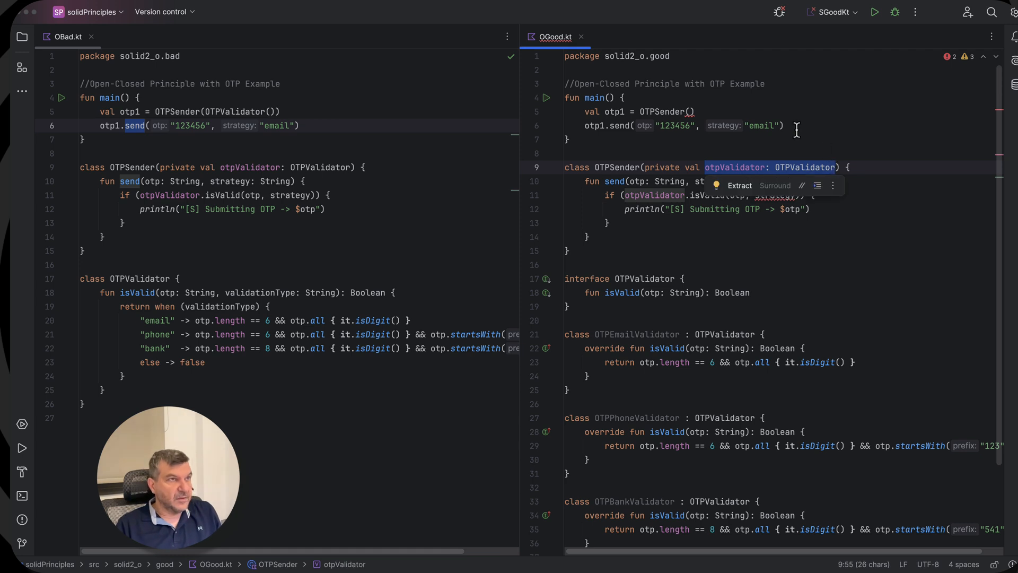
click(569, 139)
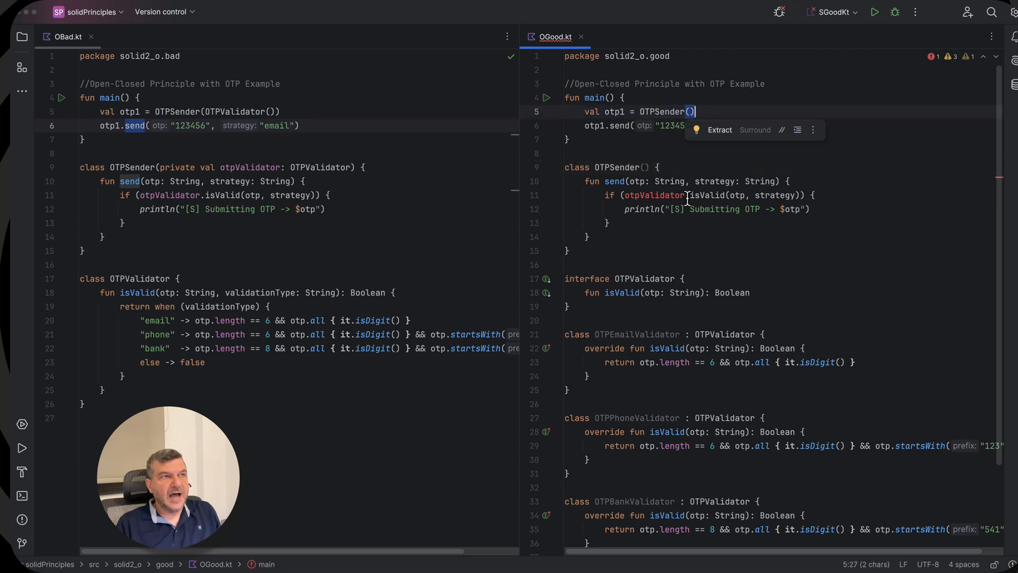
mouse_move(711, 181)
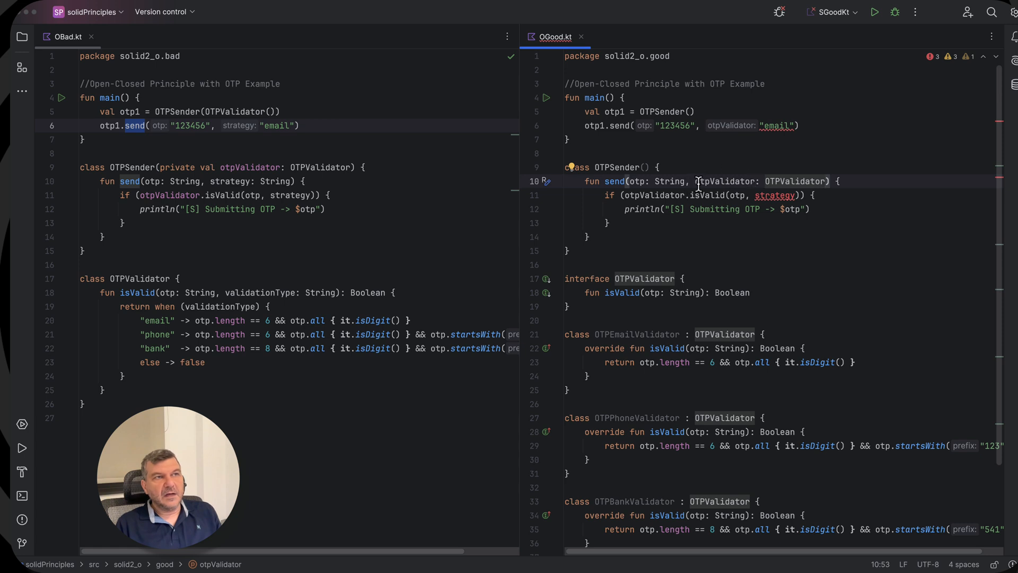
Step: Give send() an otpValidator: OTPValidator parameter and call isValid with only otp
click(566, 153)
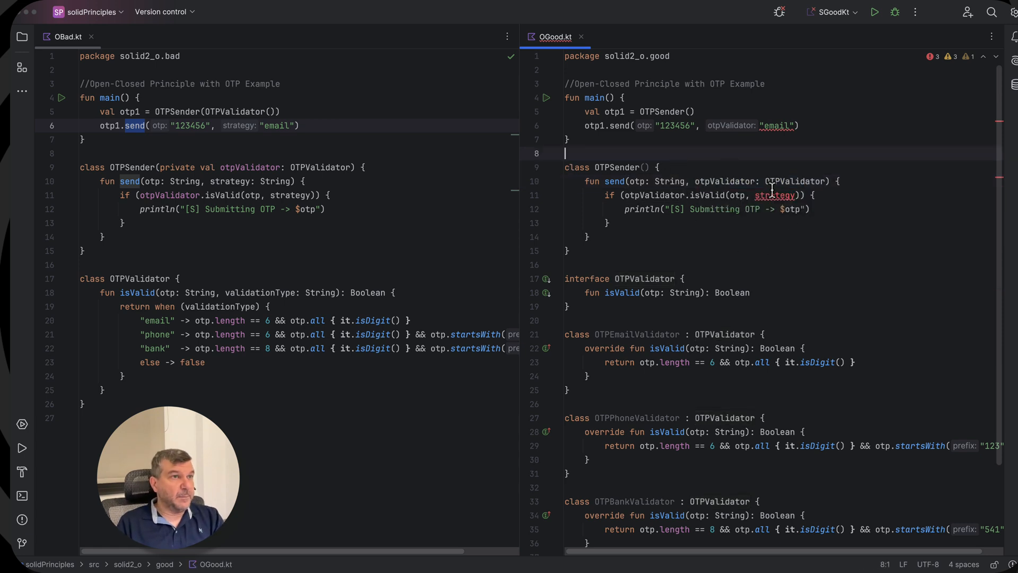
mouse_move(655, 200)
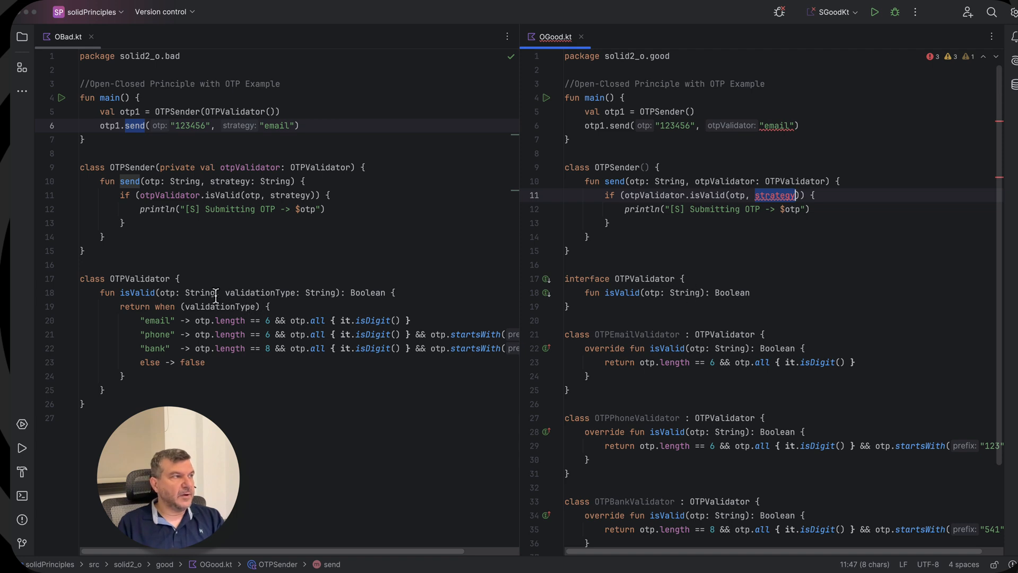
double_click(280, 293)
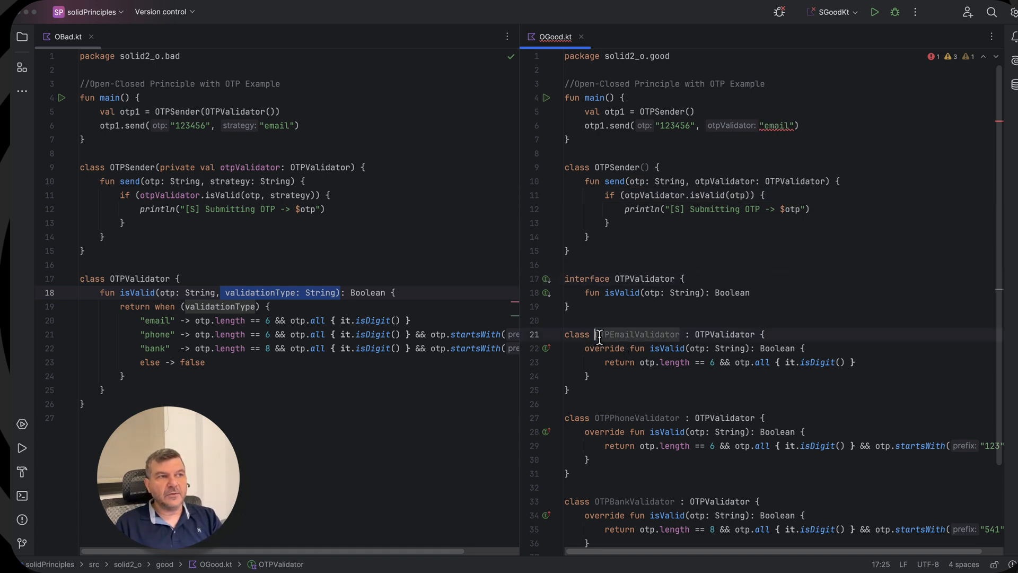
Step: Pass OTPEmailValidator() to otp1.send in main instead of the "email" string
click(777, 125)
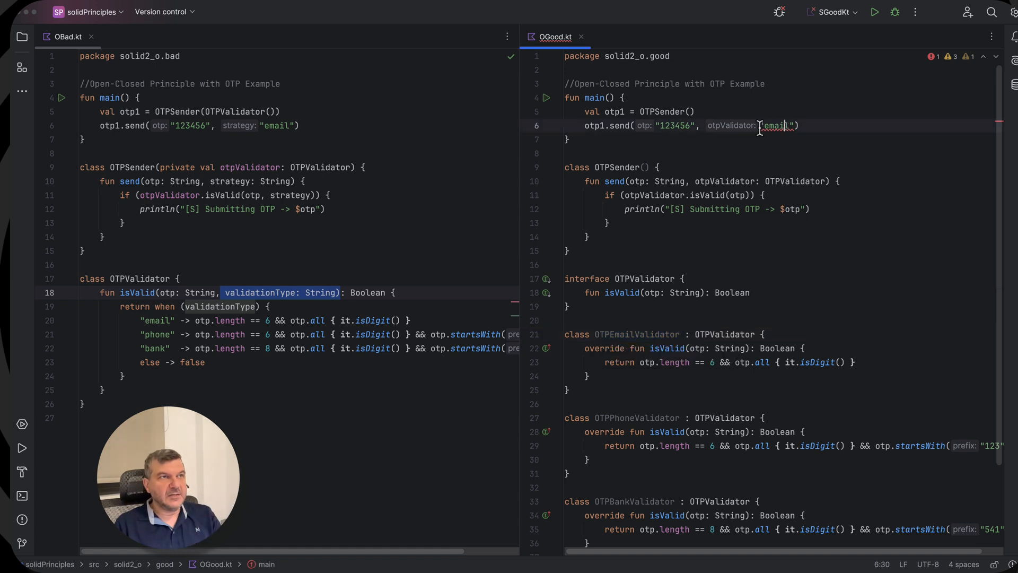
double_click(774, 125)
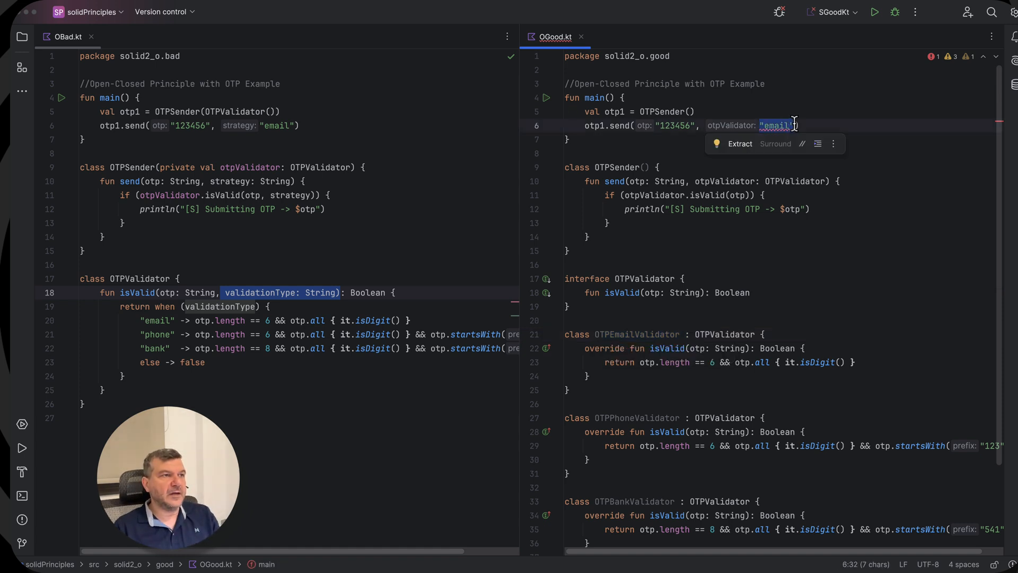
text(OTPE)
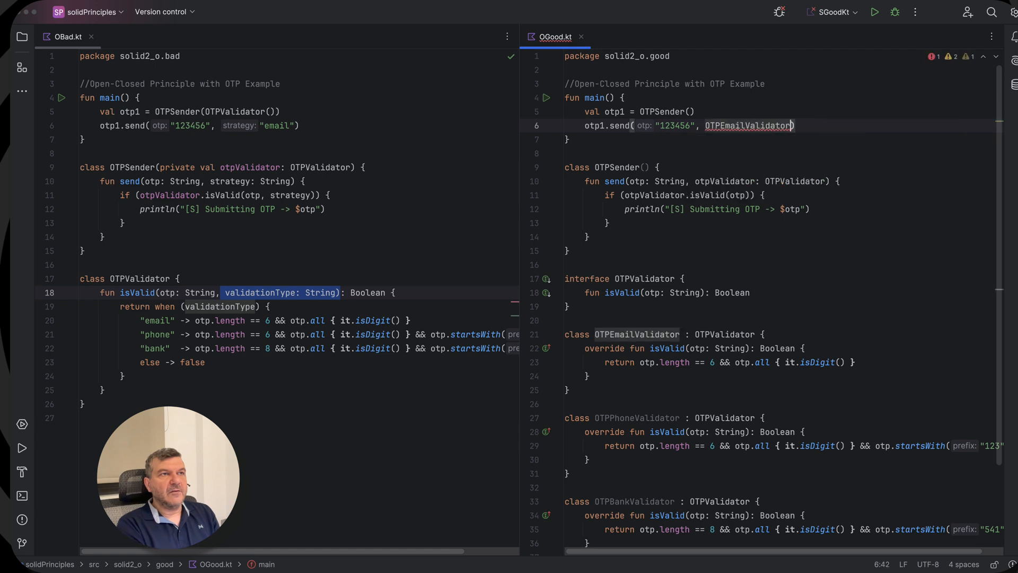
text(()
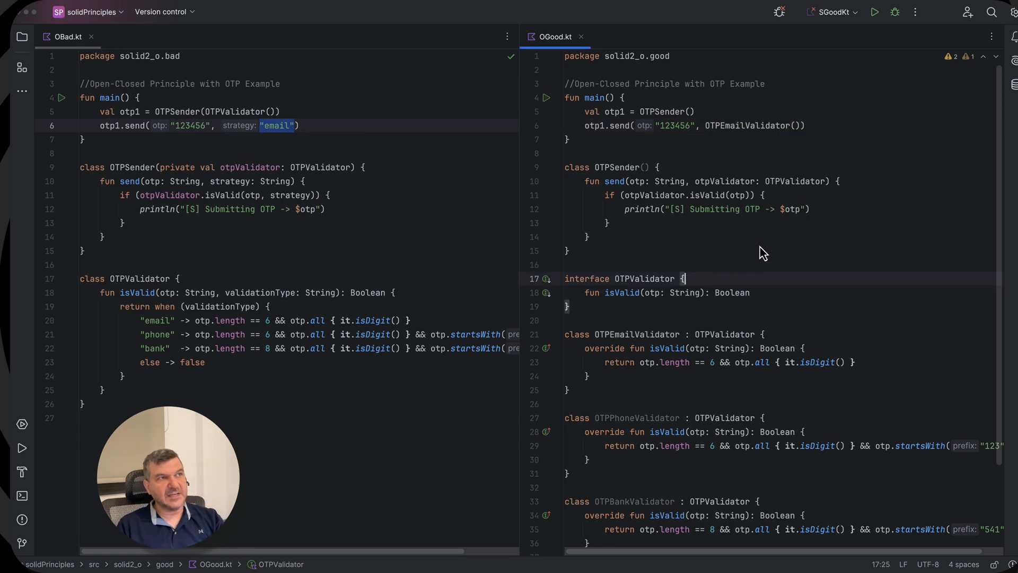
click(568, 250)
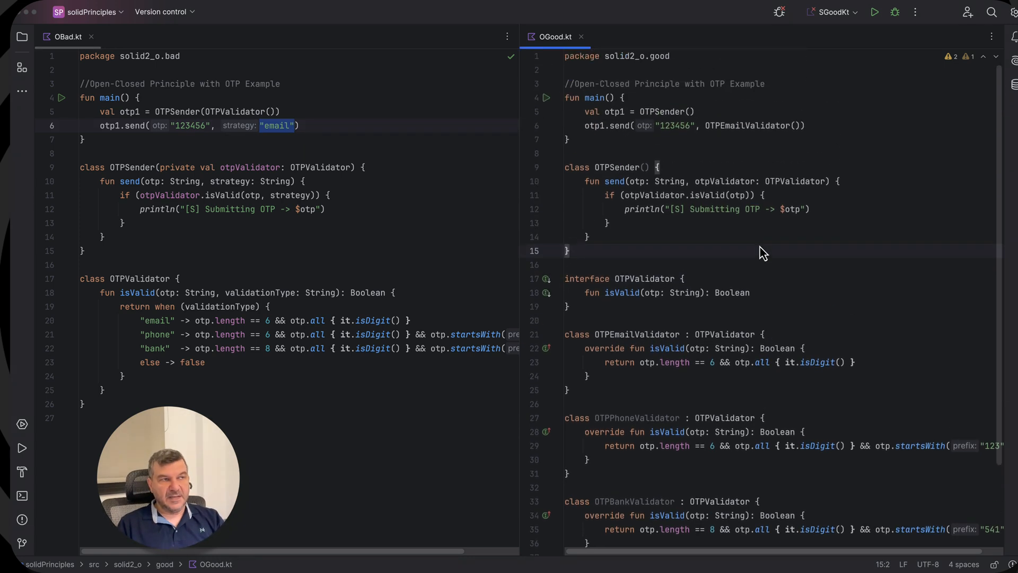
scroll(down, 3)
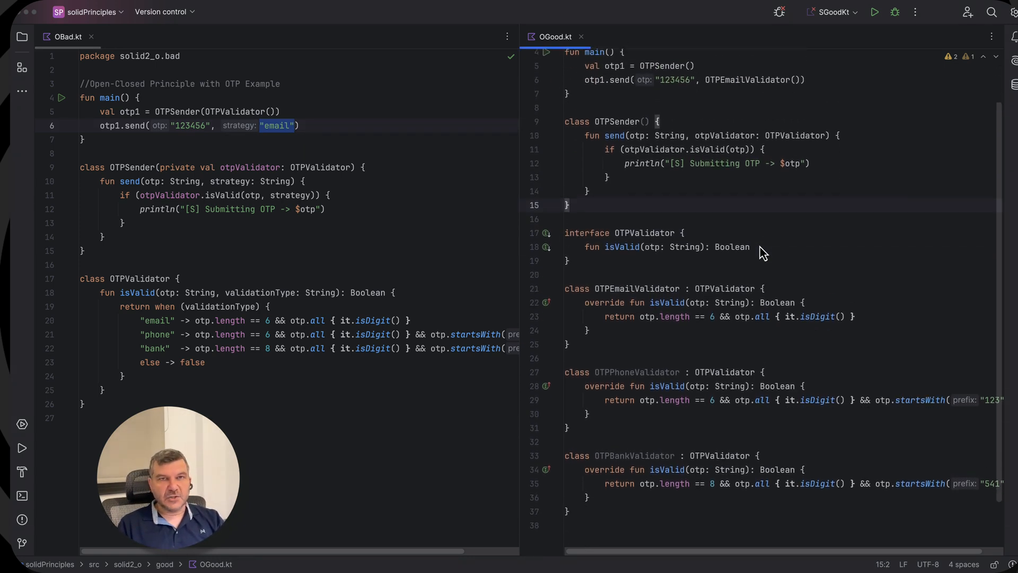